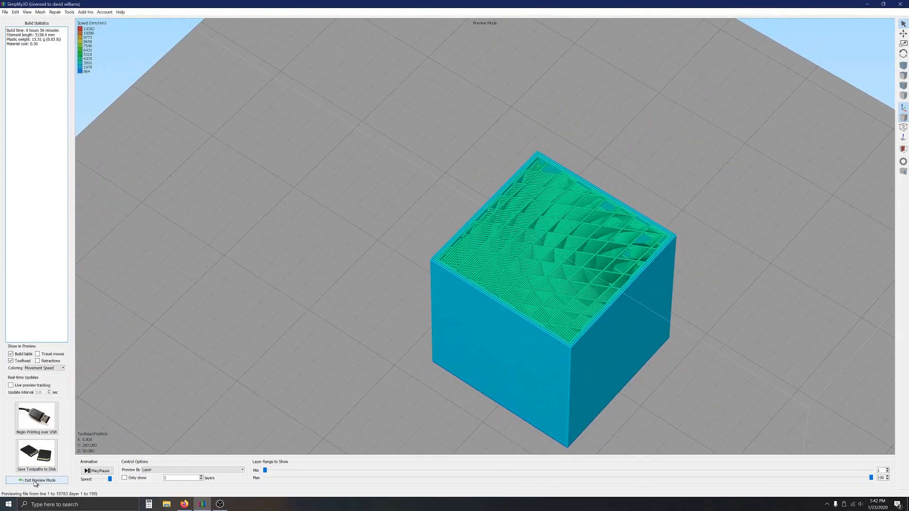
Exit the toolpath preview to return to the editable Test Cube model
{"action": "left_click", "coordinate": [36, 480]}
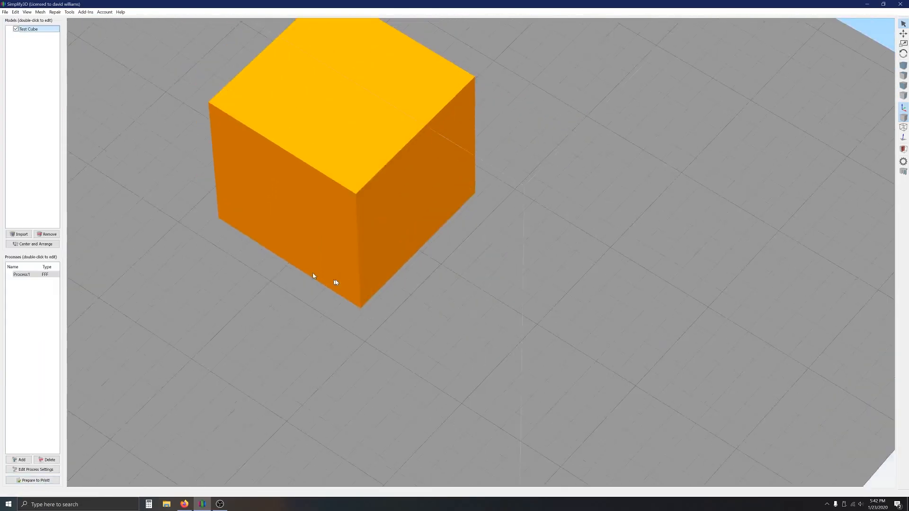
Open process settings on the Infill tab and review the Internal Infill Angle Offsets list
{"action": "left_click", "coordinate": [35, 469]}
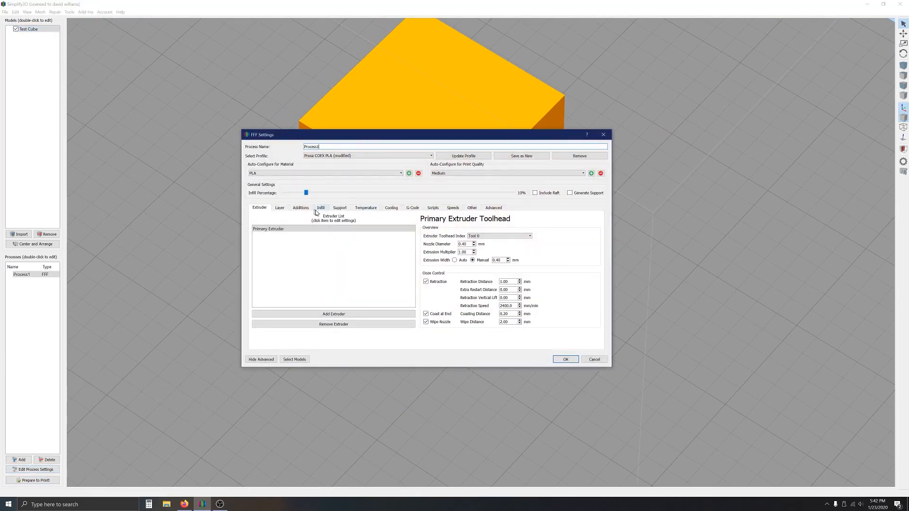
{"action": "left_click", "coordinate": [320, 208]}
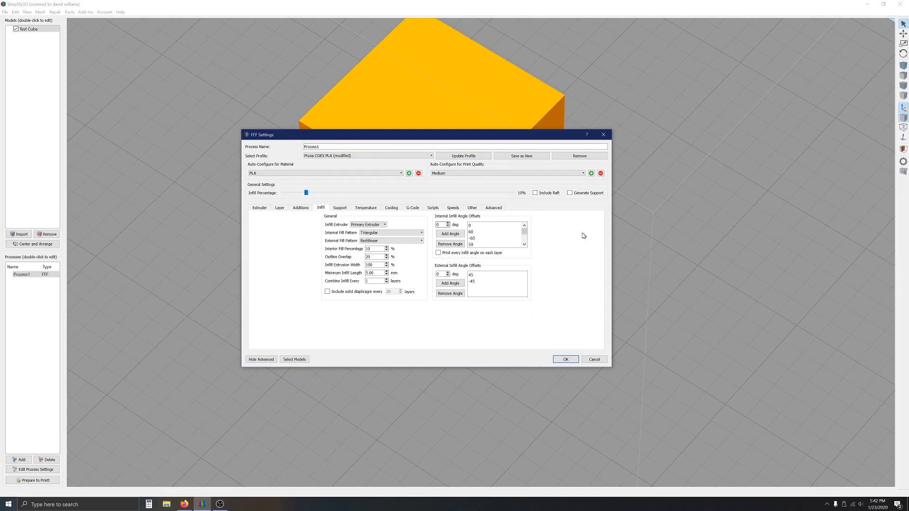
{"action": "mouse_move", "coordinate": [459, 220]}
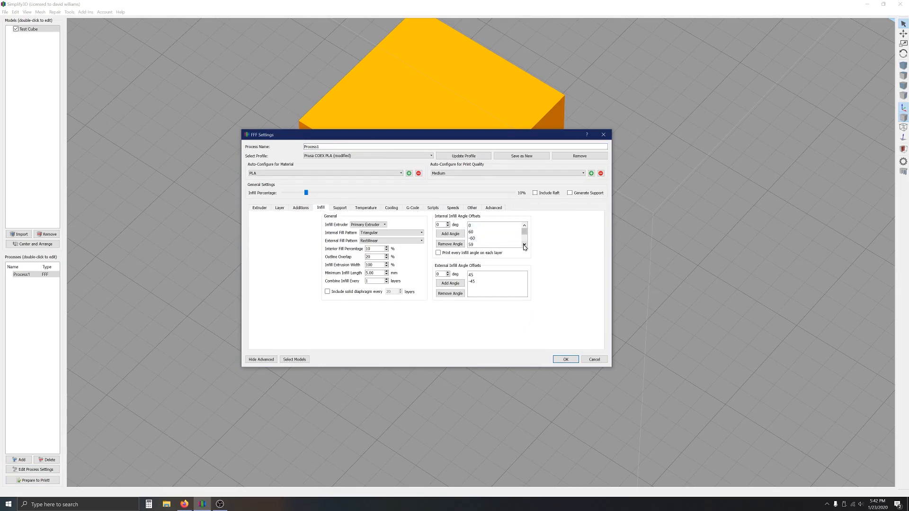
{"action": "left_click", "coordinate": [524, 244]}
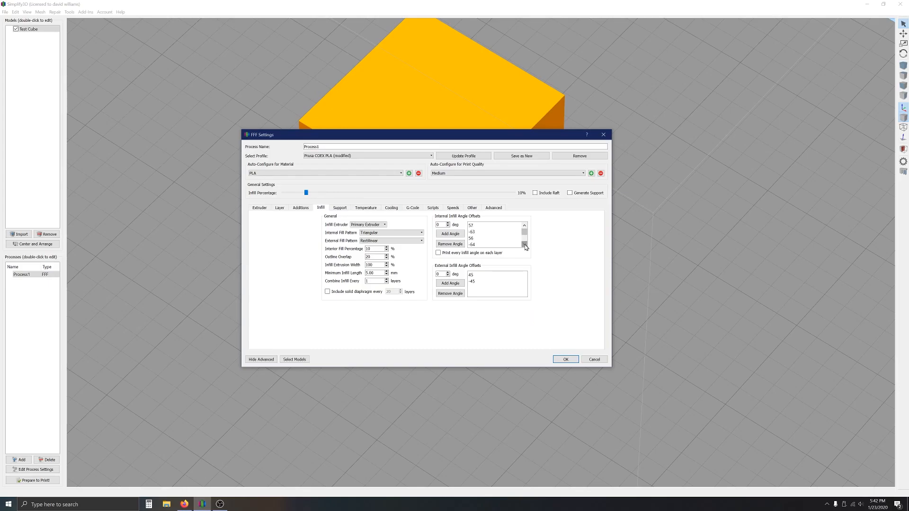
{"action": "left_click", "coordinate": [524, 238]}
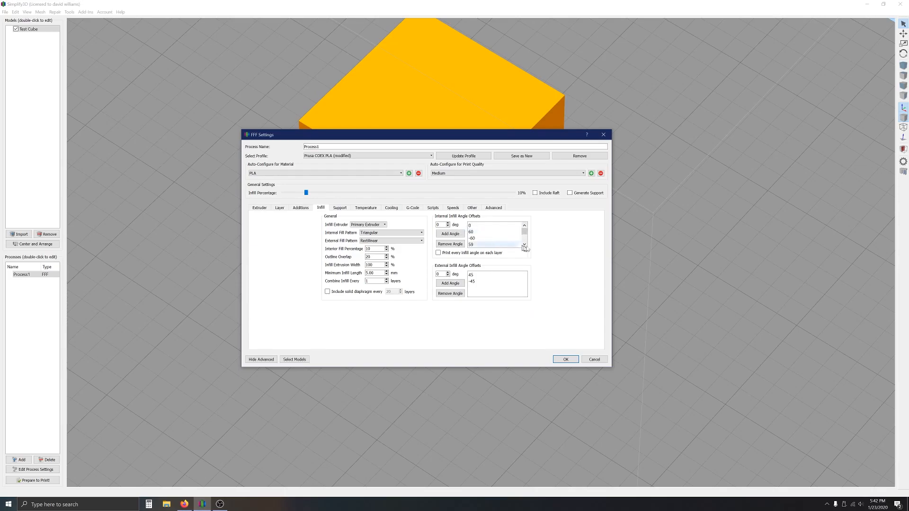
{"action": "left_click", "coordinate": [525, 245]}
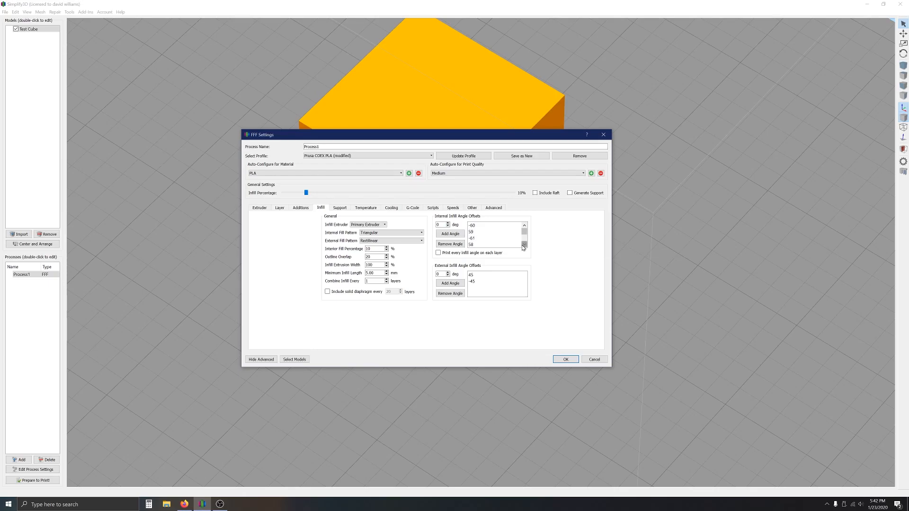
{"action": "mouse_move", "coordinate": [524, 246]}
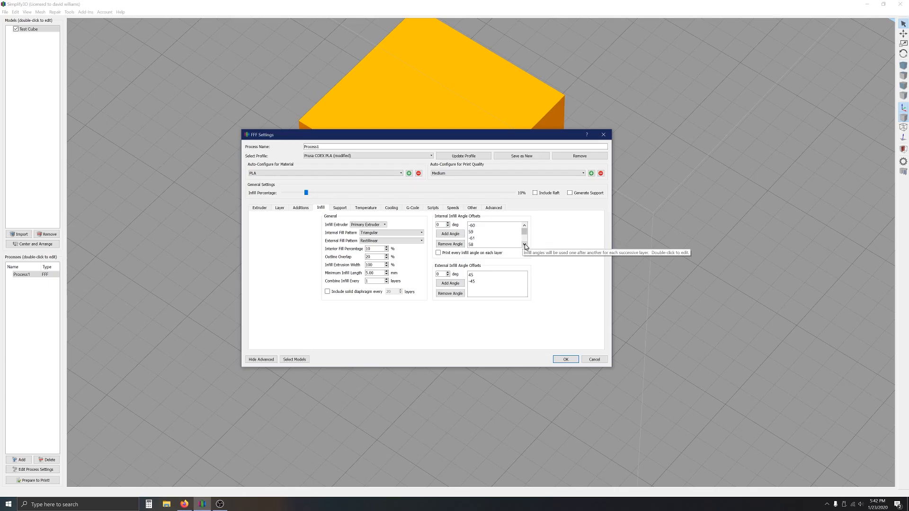
{"action": "left_click", "coordinate": [524, 225]}
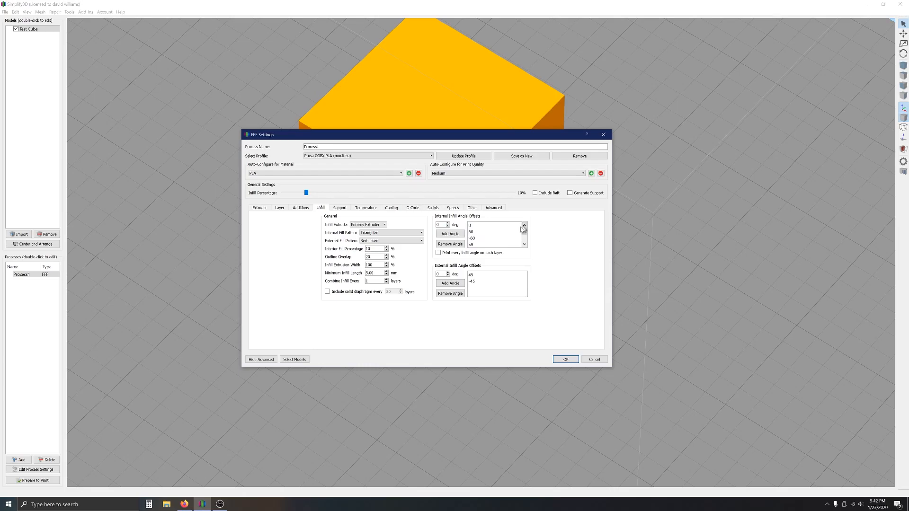
Enable 'Print every infill angle on each layer' and save the process settings with OK
{"action": "left_click", "coordinate": [523, 244]}
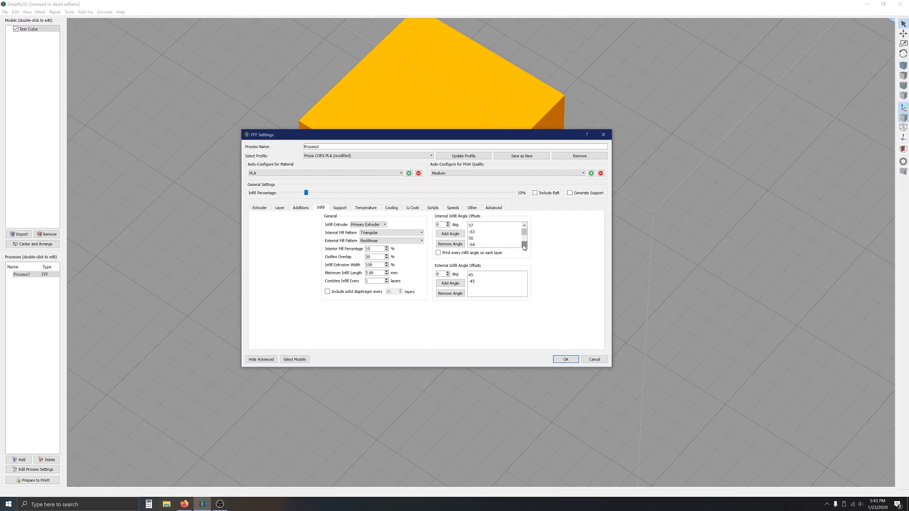
{"action": "left_click", "coordinate": [523, 247]}
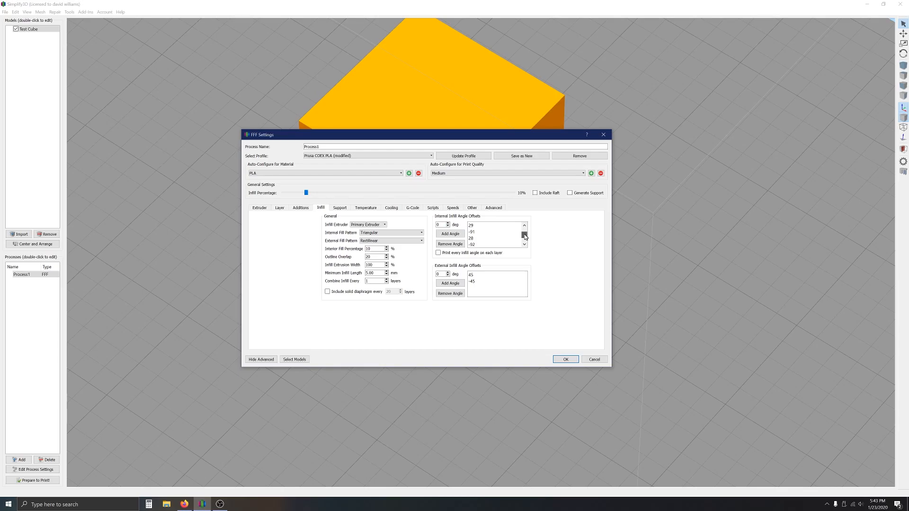
{"action": "left_click", "coordinate": [524, 243]}
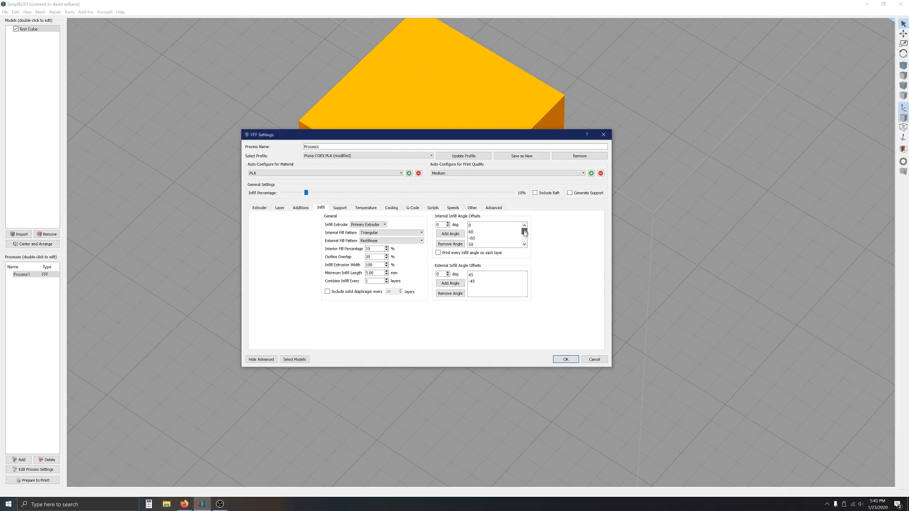
{"action": "mouse_move", "coordinate": [529, 233]}
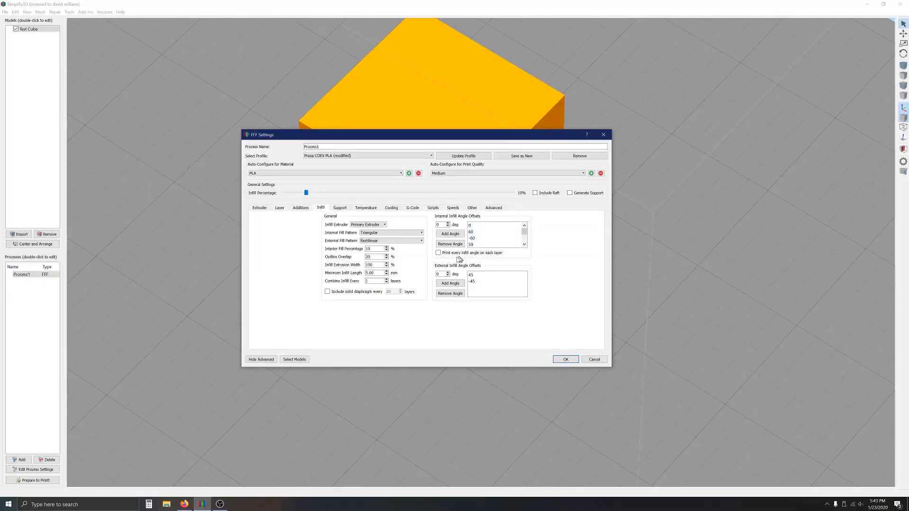
{"action": "mouse_move", "coordinate": [502, 257]}
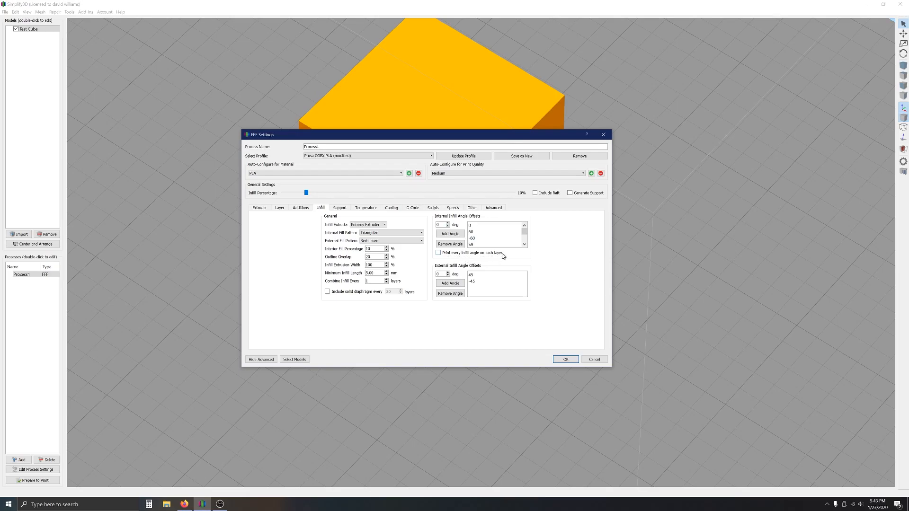
{"action": "mouse_move", "coordinate": [492, 258]}
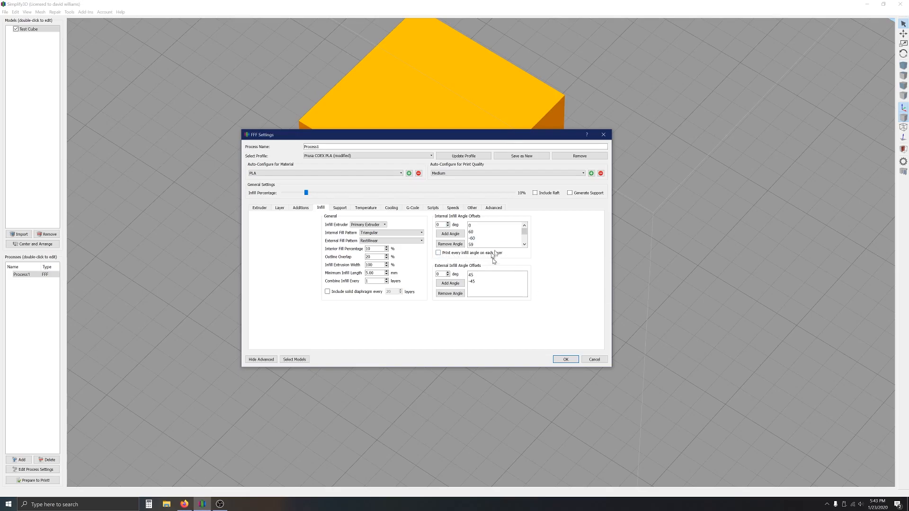
{"action": "left_click", "coordinate": [438, 252]}
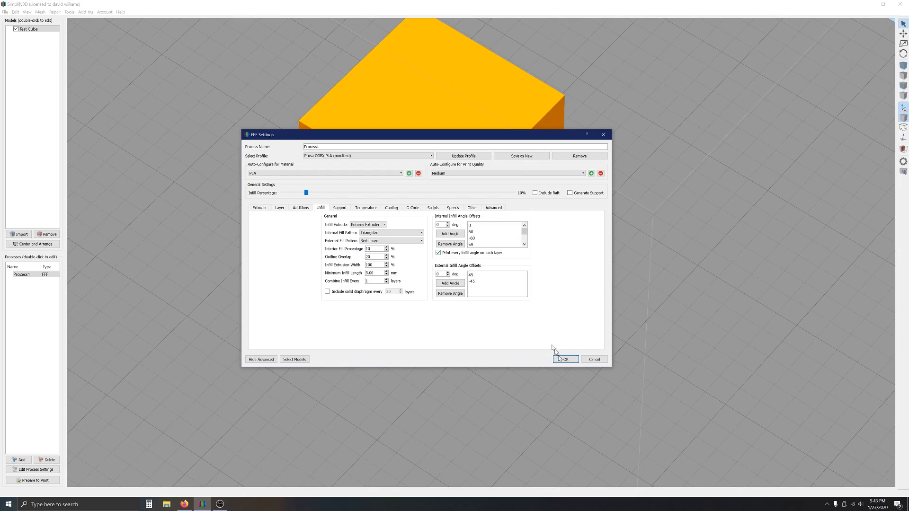
{"action": "left_click", "coordinate": [563, 359]}
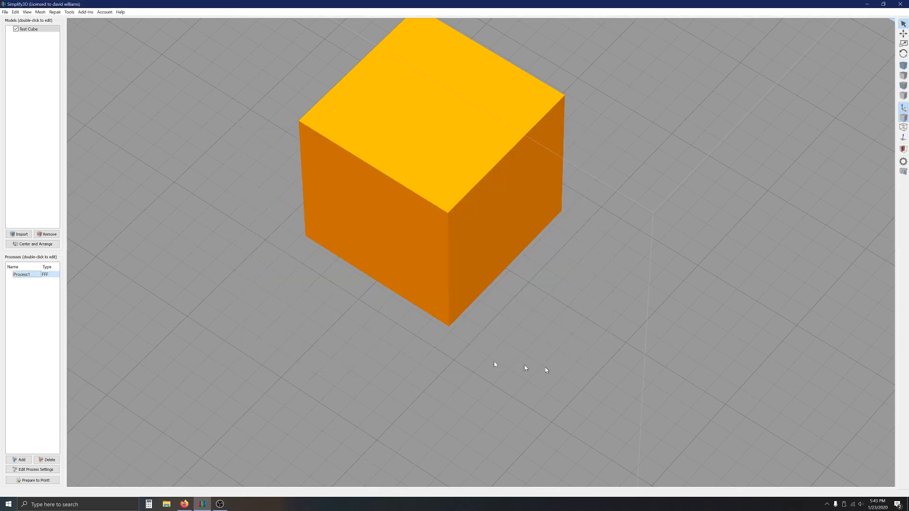
Slice the test cube and orbit the preview to look down at its infill
{"action": "left_click", "coordinate": [32, 480]}
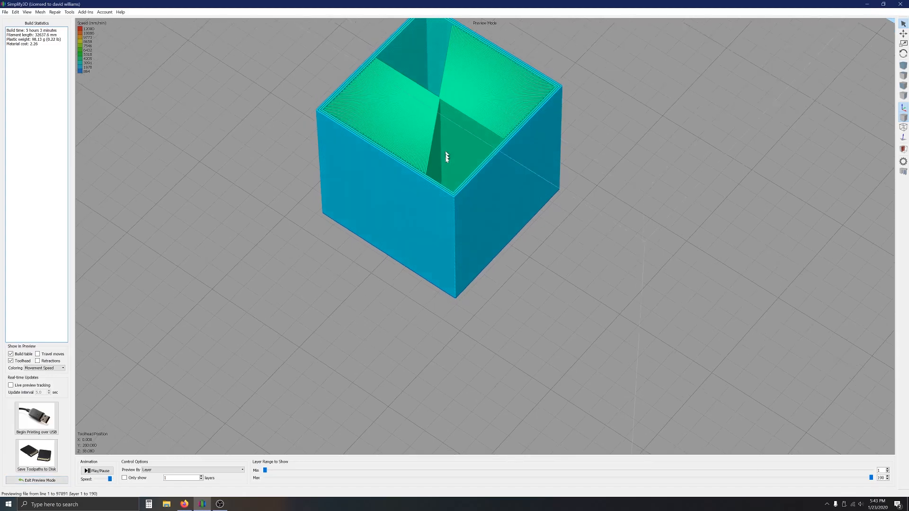
{"action": "left_click_drag", "start_coordinate": [446, 158], "coordinate": [447, 226]}
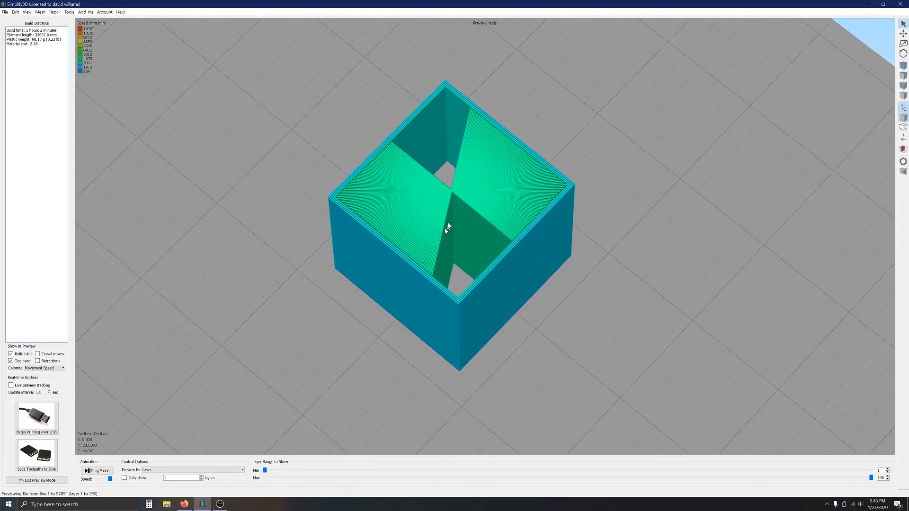